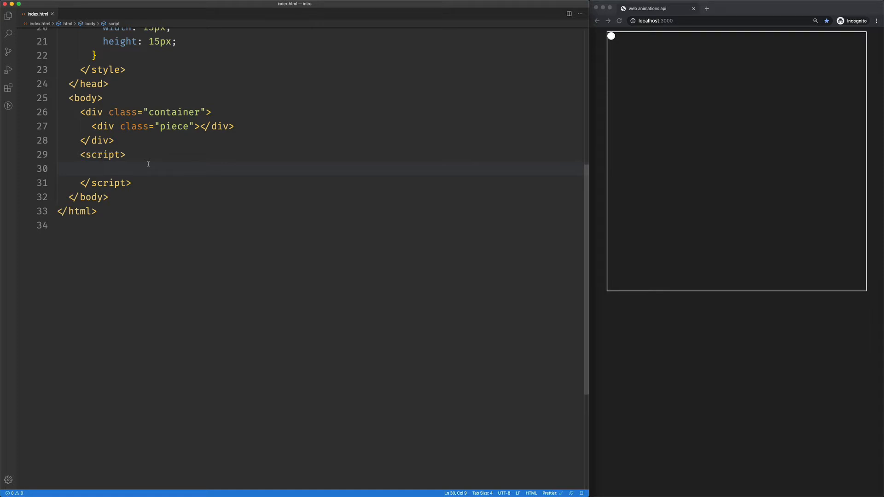
Declare const pieceKeyframes as an array starting with two {left: '50%', top: 0} keyframes.
type("const")
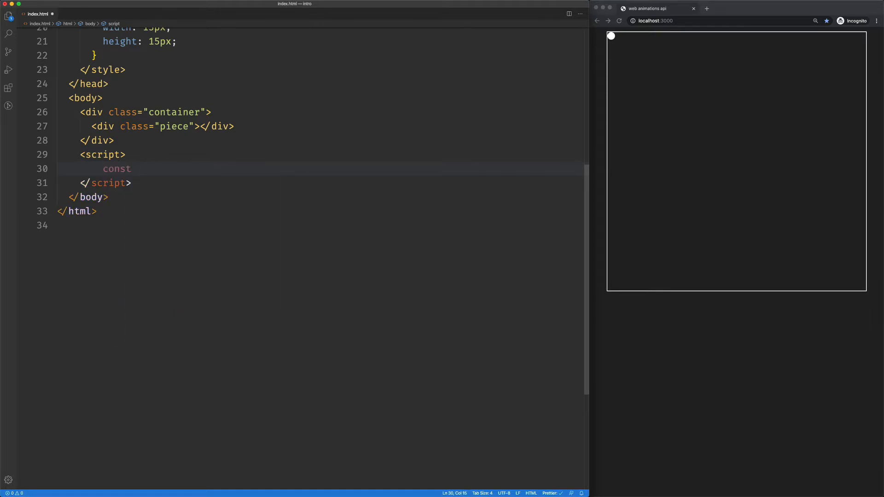
type("pieceKey")
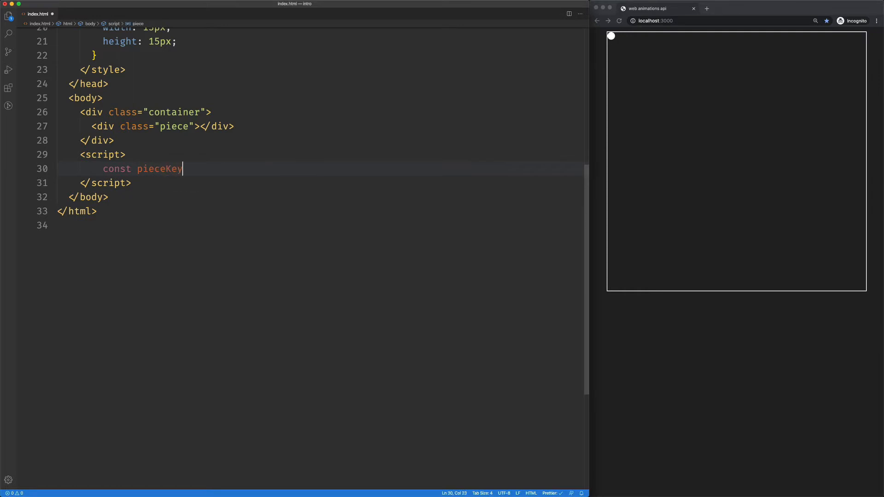
type("f")
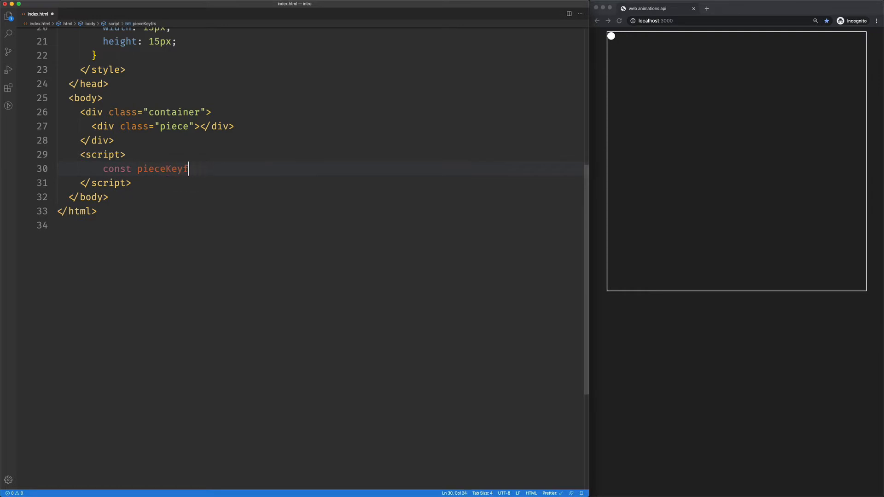
type("rames =")
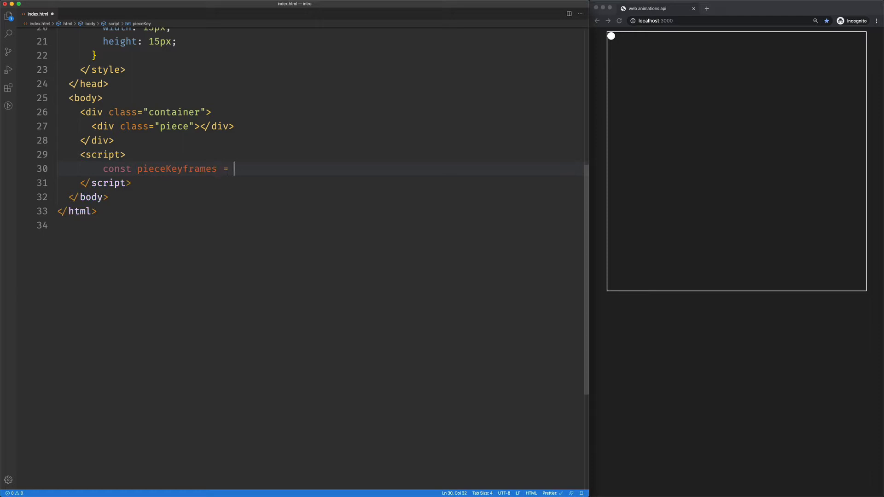
type("[")
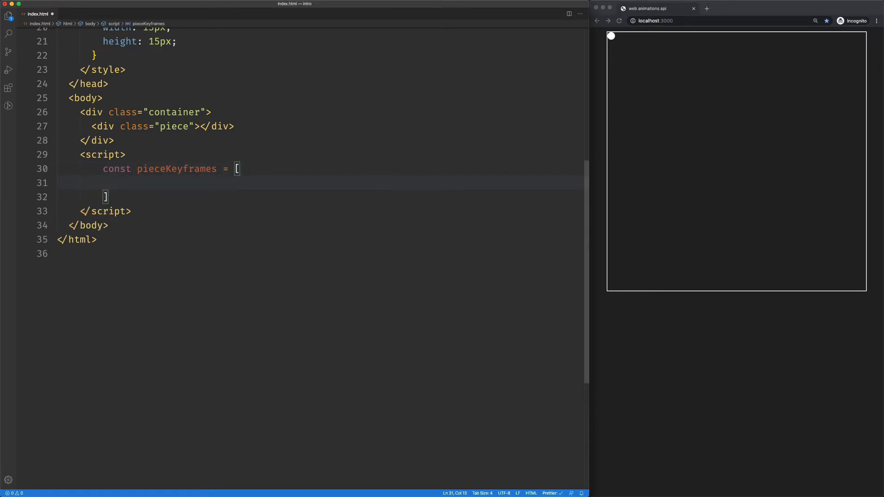
type("{l")
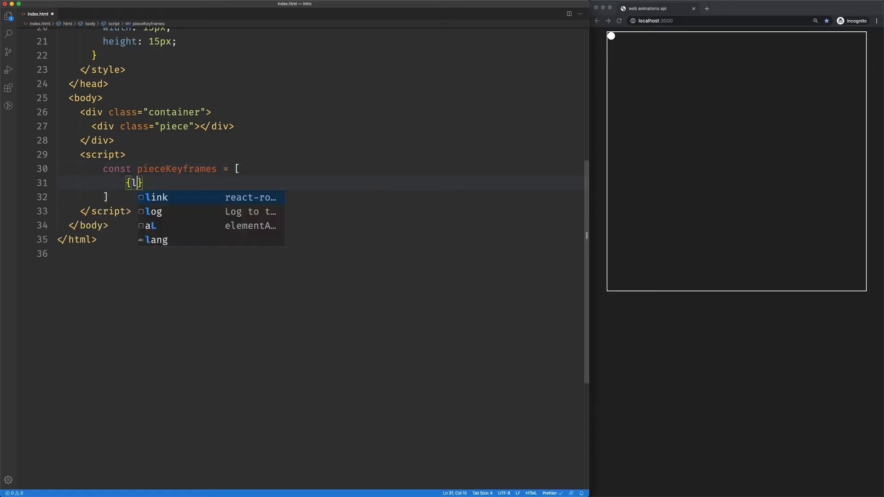
type("left: '")
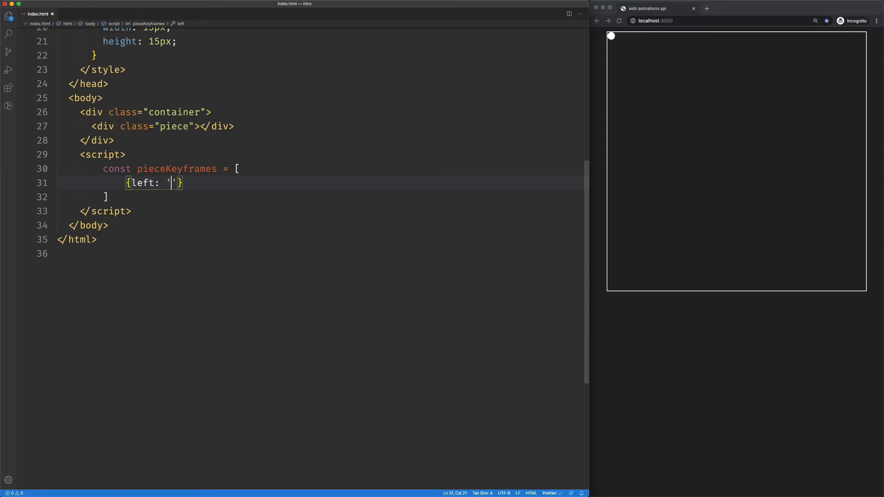
type("50%")
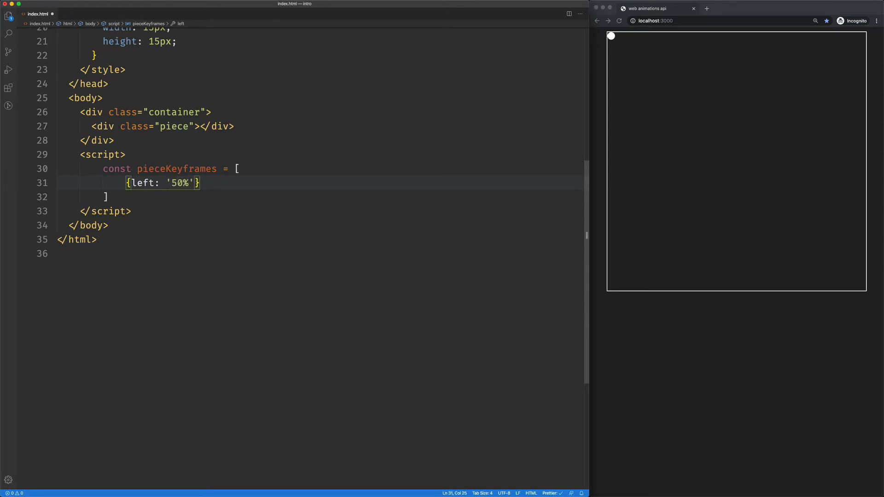
type(", top: 0")
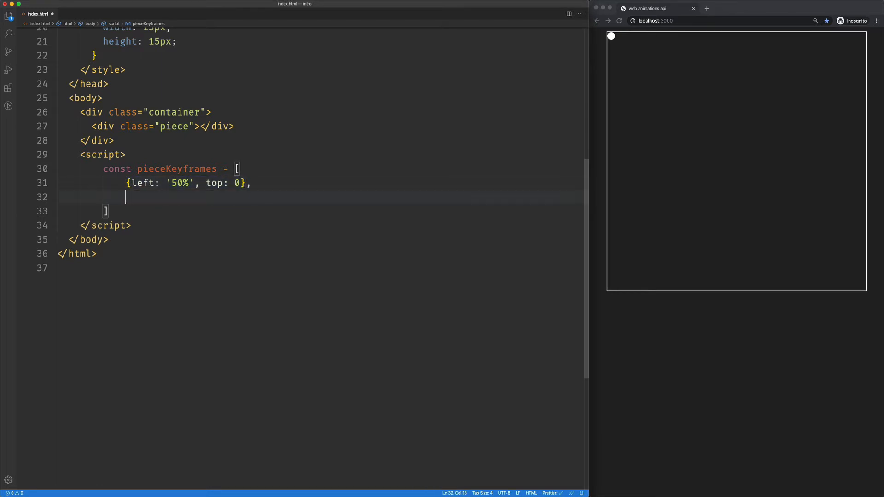
type("{left: '50%', top: 0}")
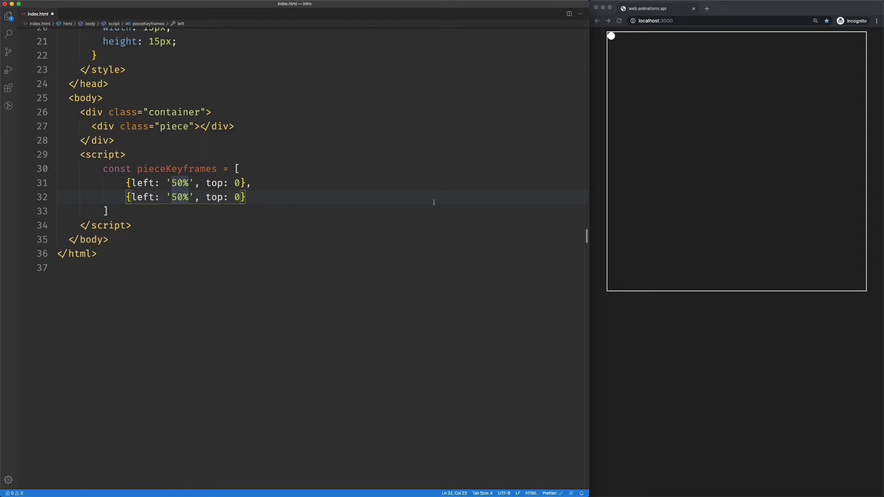
Edit the keyframes to left 100%/top 50%, left 50%/top 100%, and left 0%/top 50%.
double_click(179, 197)
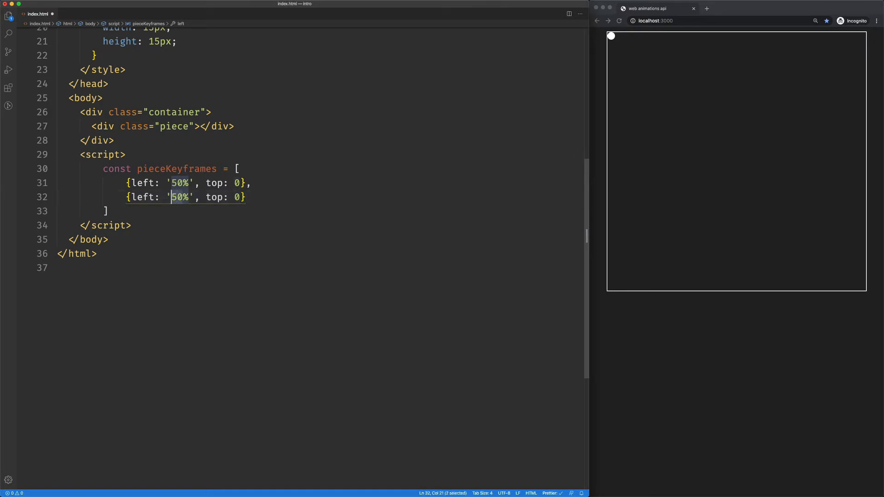
type("100")
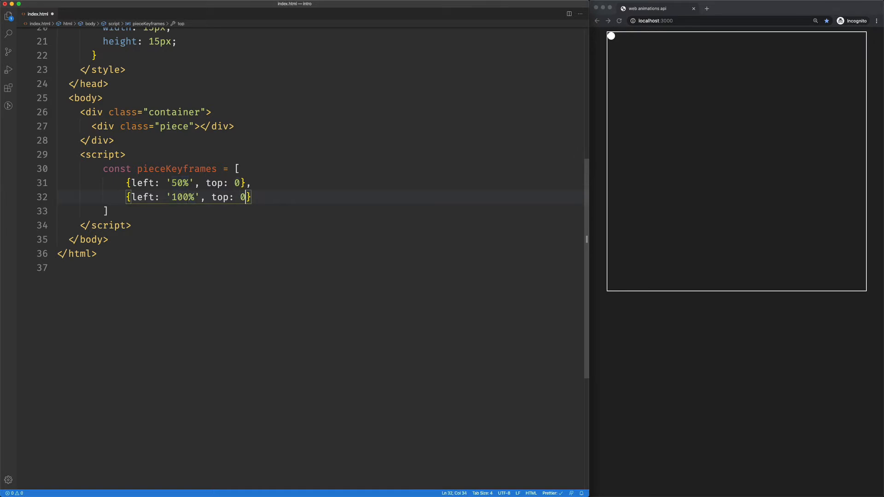
type("'50'")
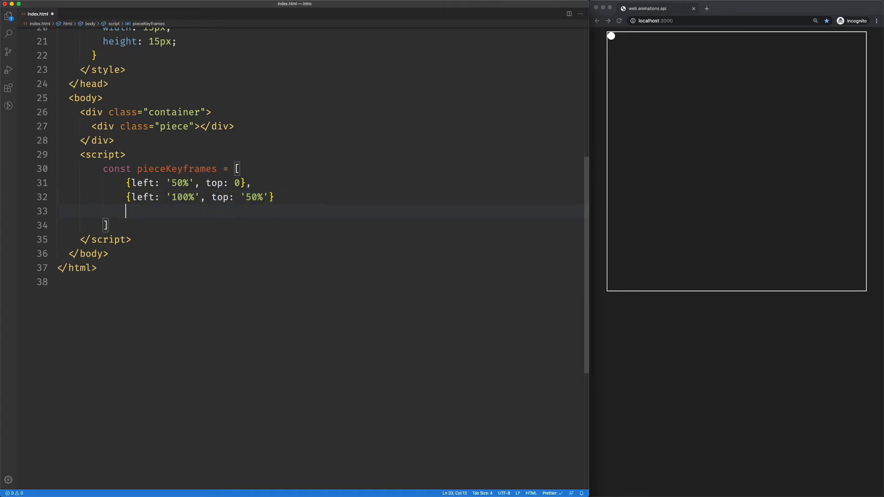
type("{left: '100%', top: '50%'}")
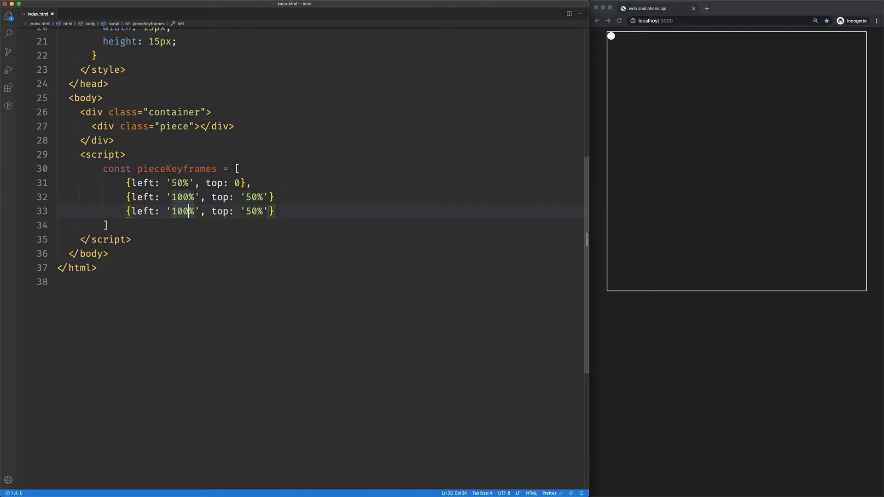
type("50%")
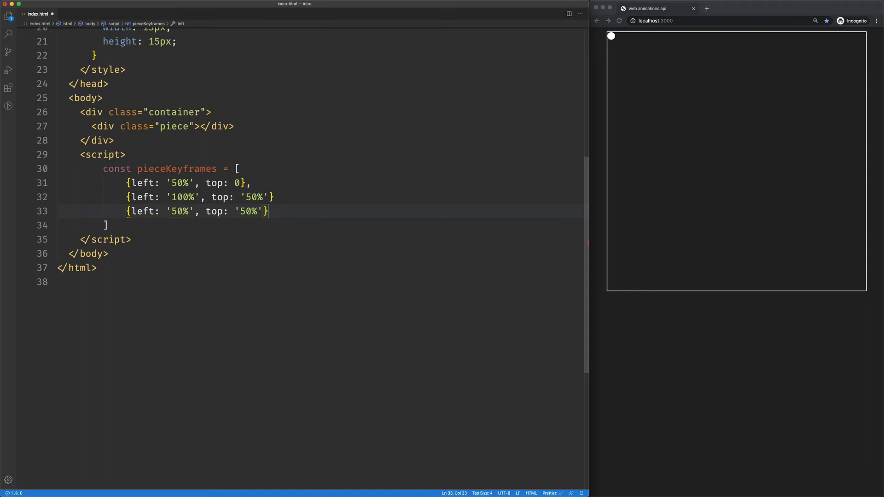
double_click(247, 211)
type("10")
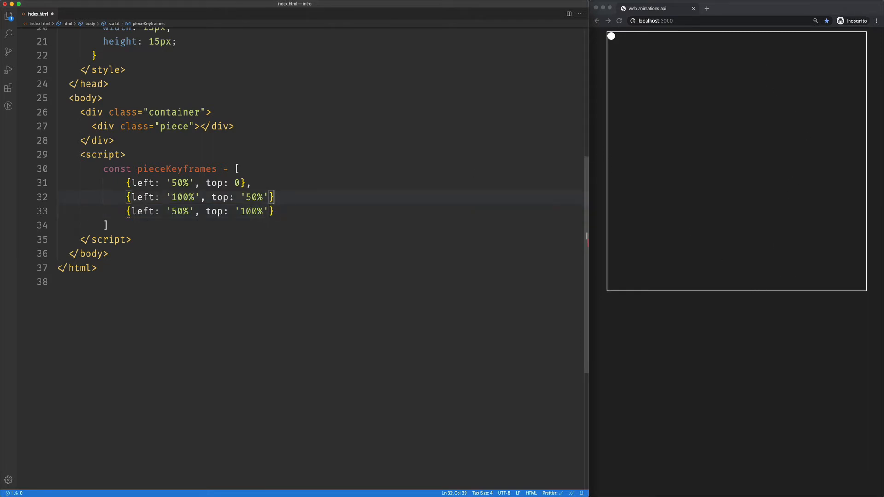
type(",")
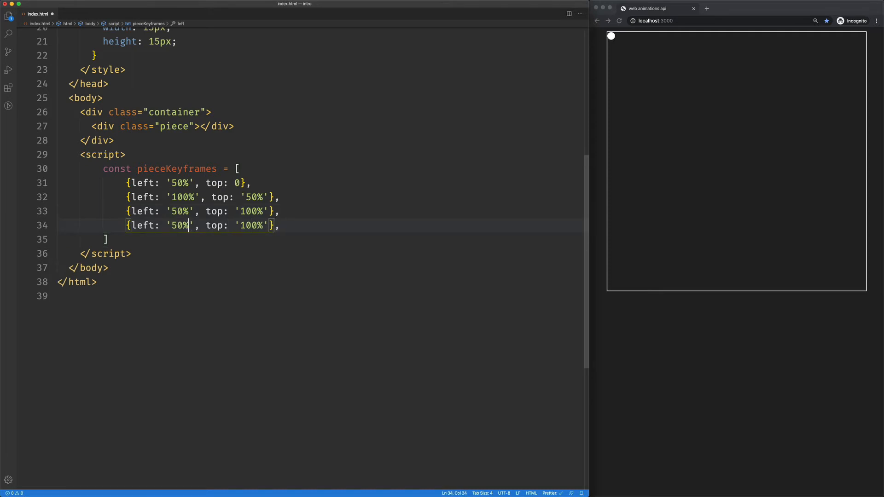
key("Backspace")
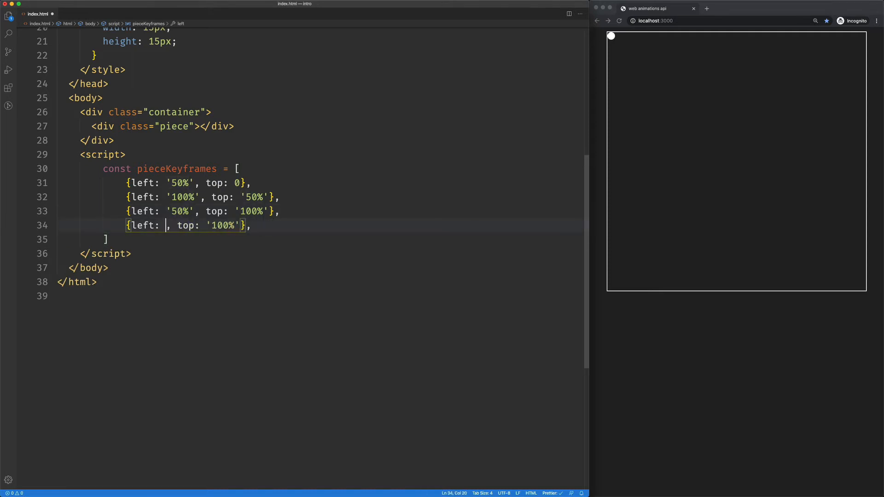
type("0")
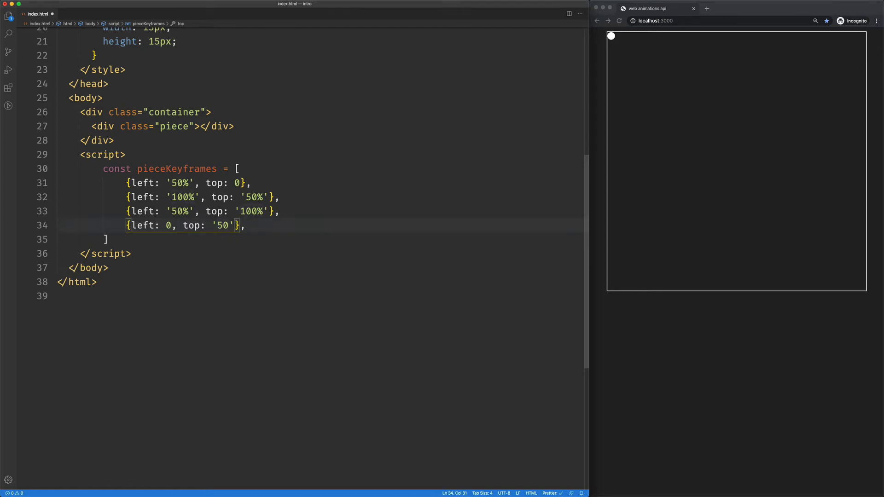
type("%")
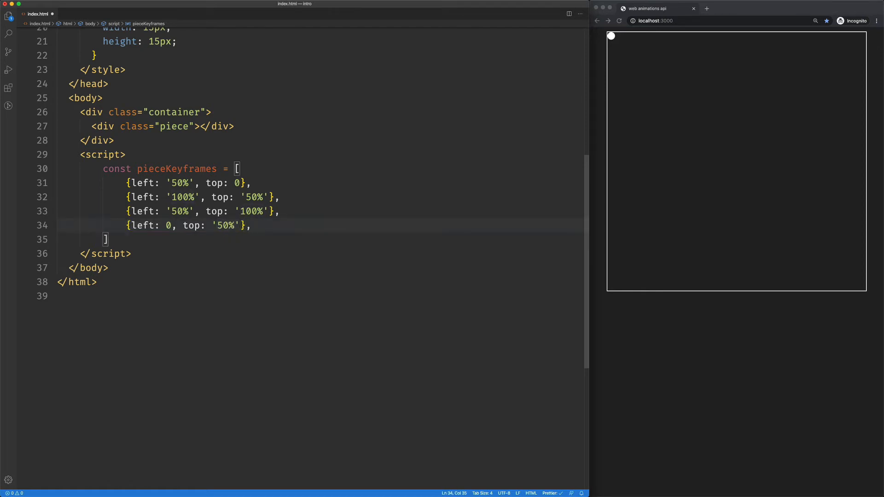
Copy the first keyframe {left: '50%', top: 0} and add it as the fifth, closing entry.
left_click_drag(126, 182, 251, 182)
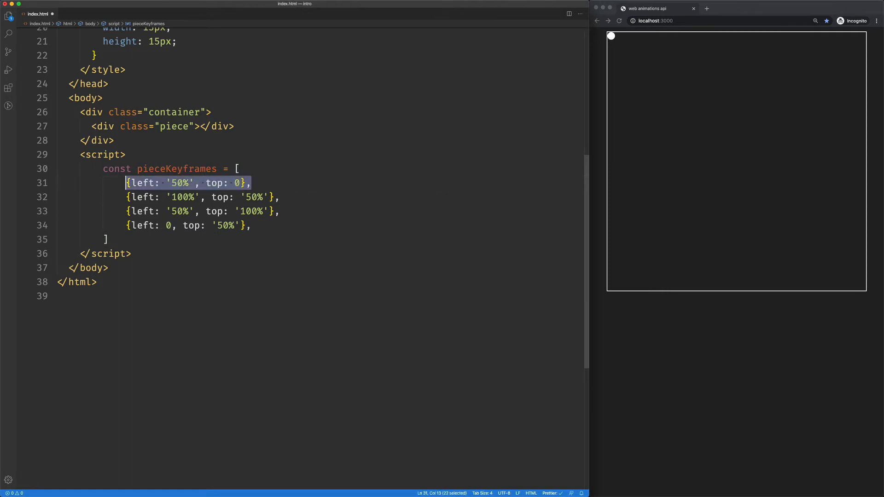
left_click(278, 211)
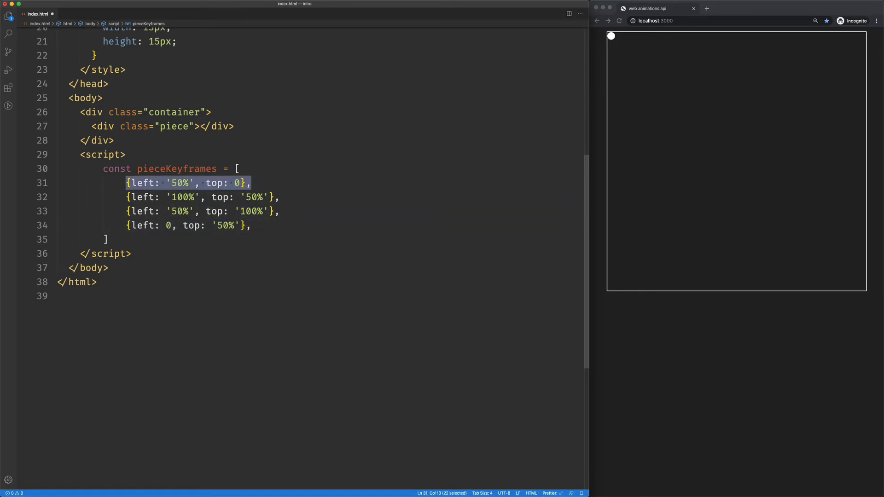
type("{left: '50%', top: 0},")
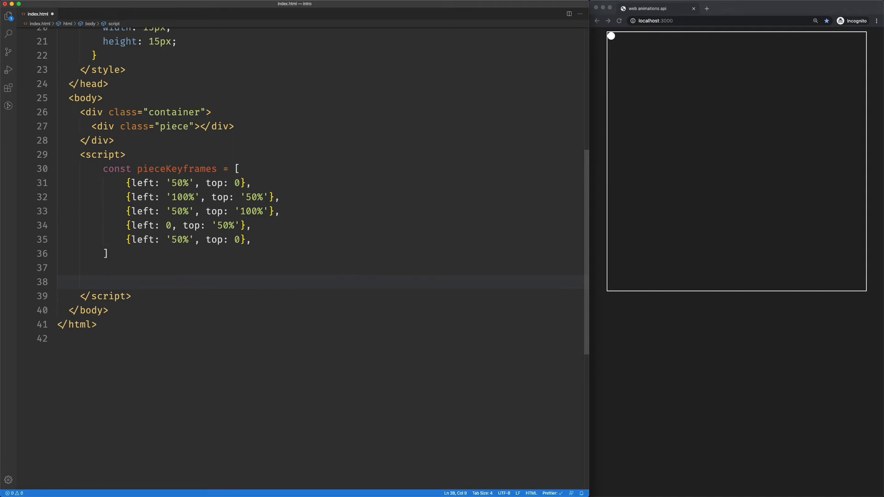
Declare const piece animating document.querySelector('.piece') with pieceKeyframes, duration 1500, iterations Infinity.
type("const p")
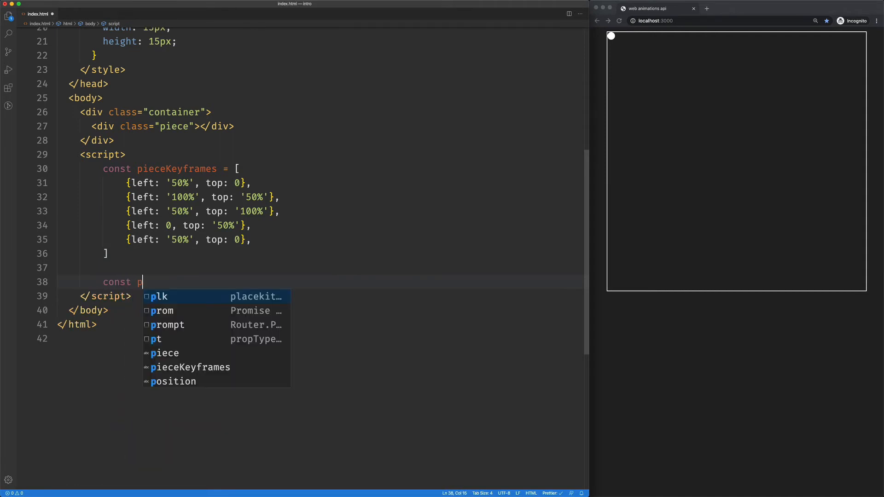
type("iece =")
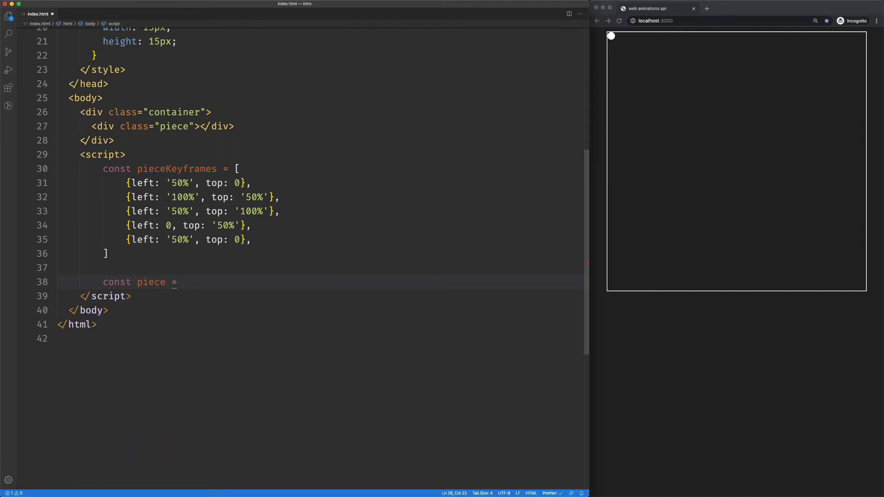
type("document.querySelector('')")
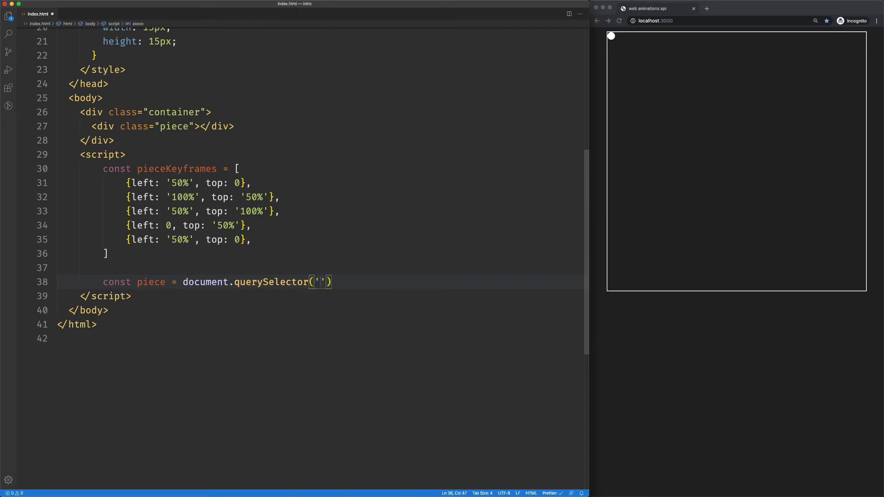
type(".piece")
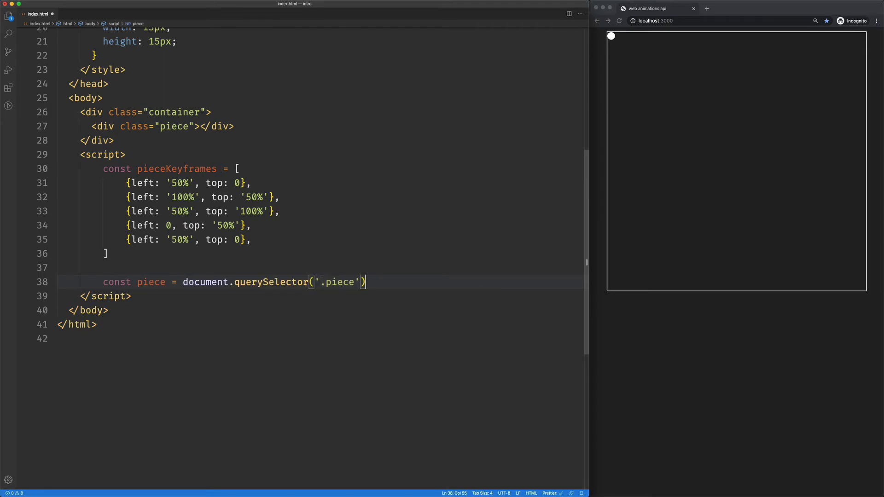
type(".animate()")
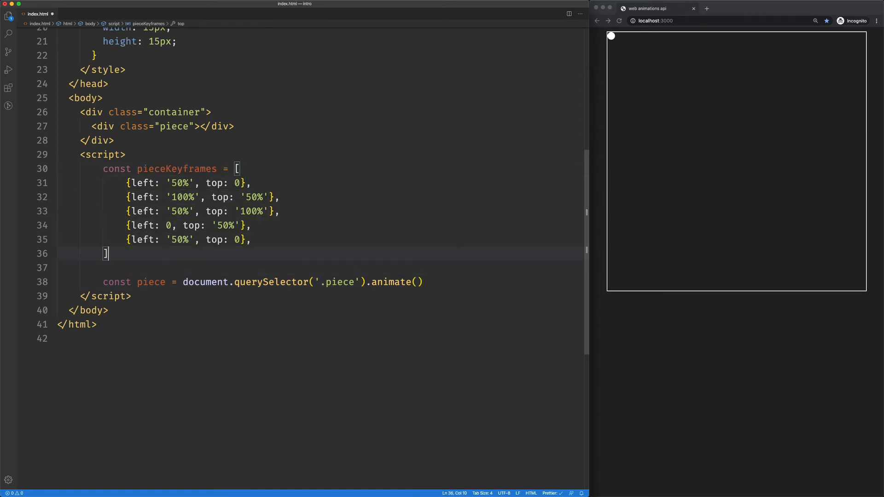
type("pieceKeyframes, {")
type("dur")
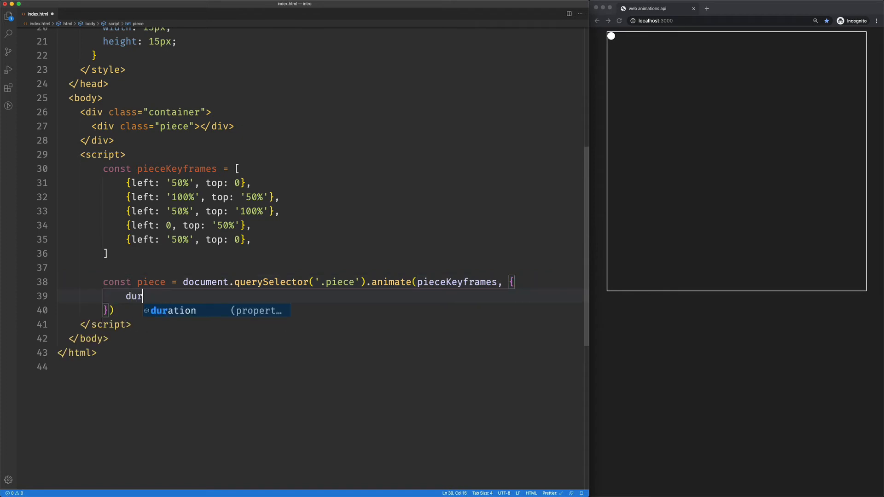
type("ation: 15")
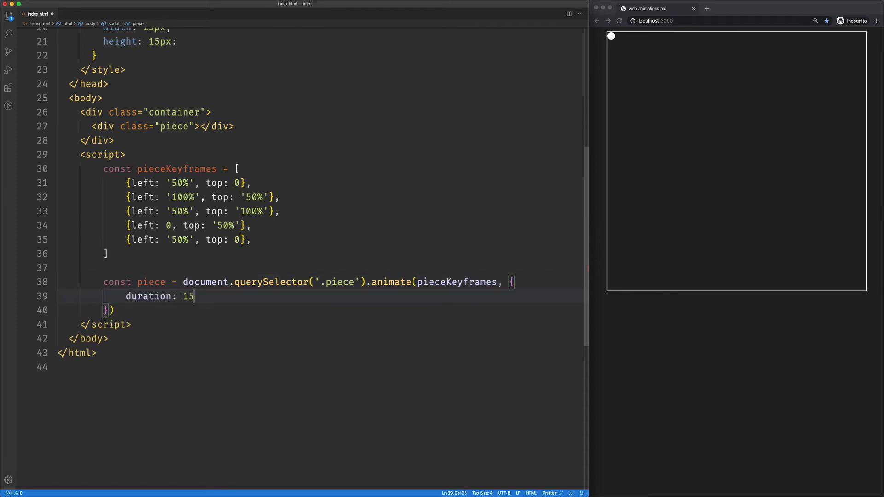
type("00,")
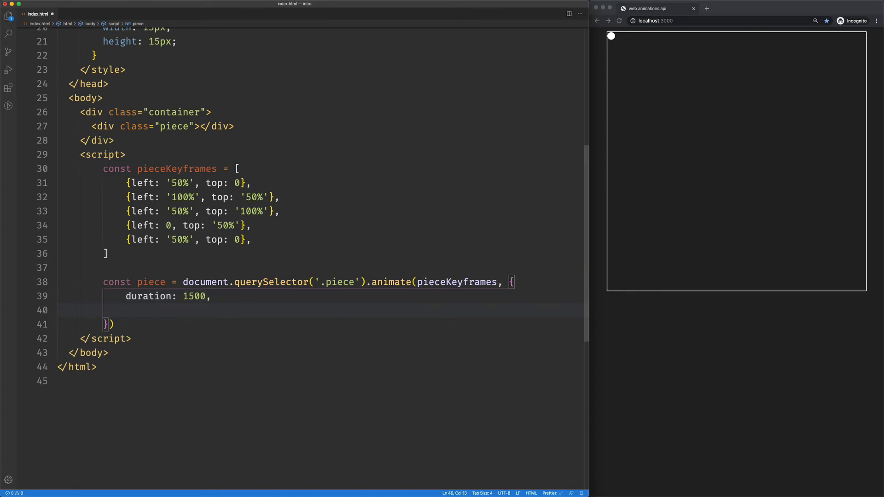
type("iterations")
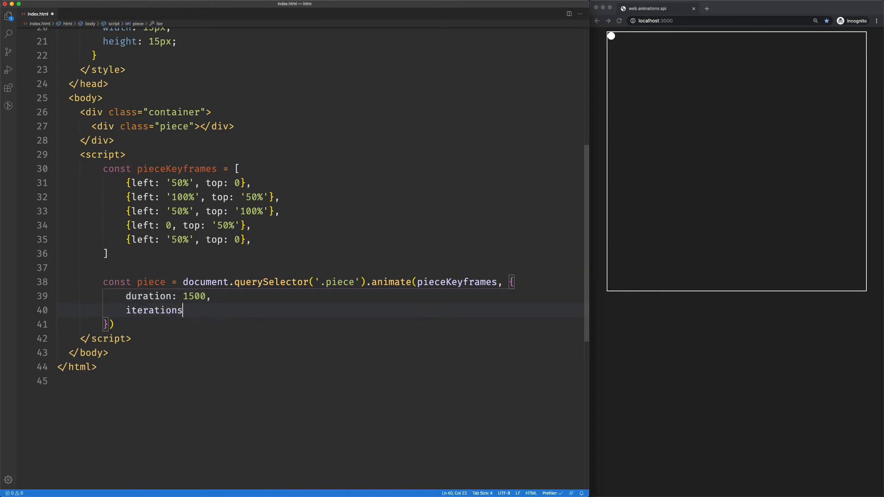
type(": In")
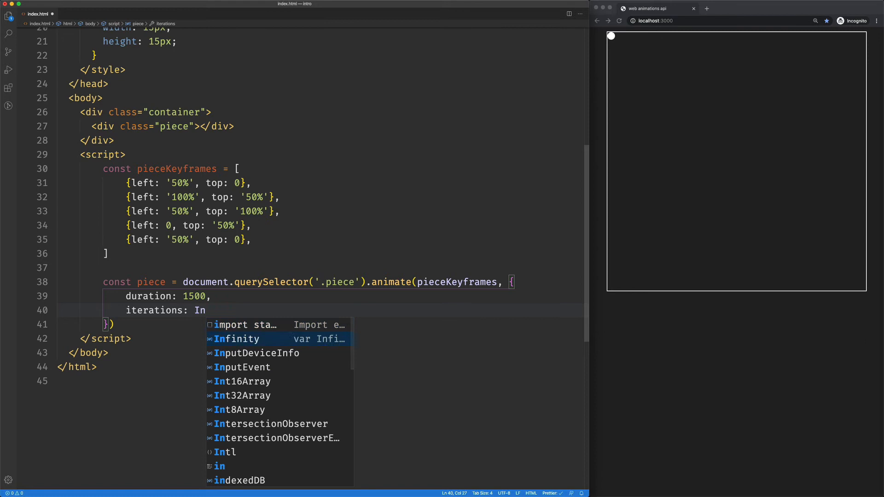
key("Tab")
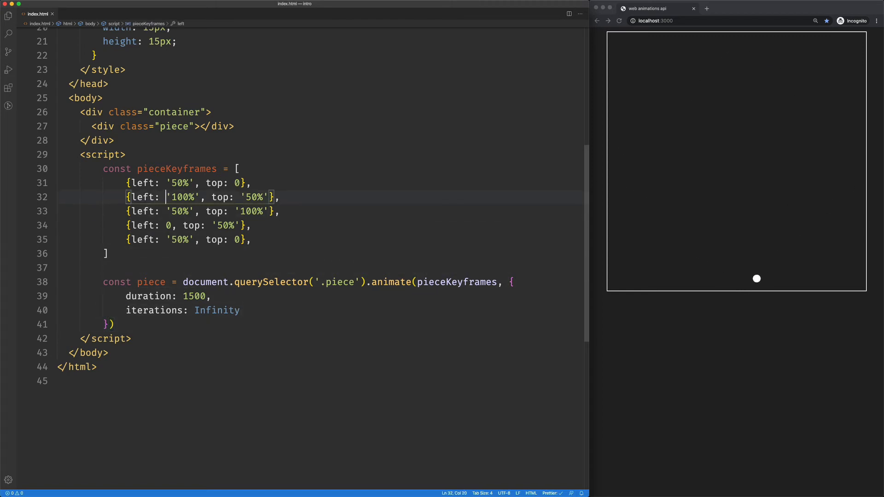
Replace the 100% values with calc(100% - 12px), checking the piece's 12px width in the styles.
type("calc(")
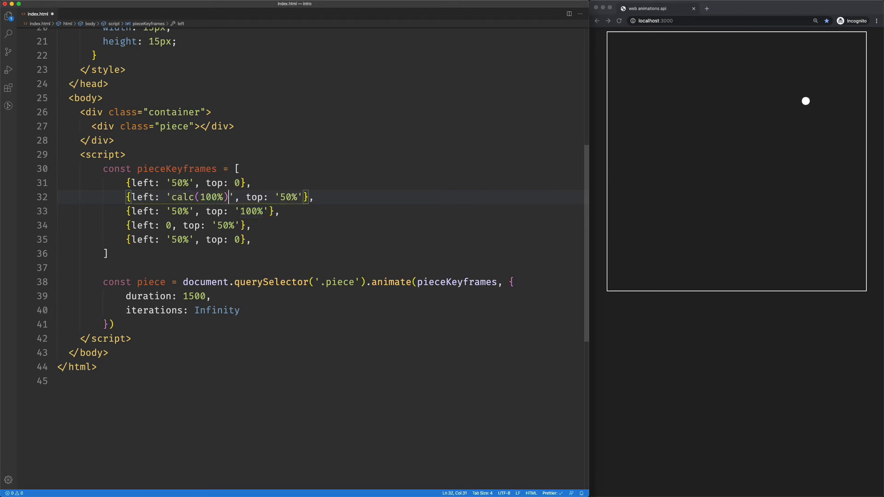
type("- 12")
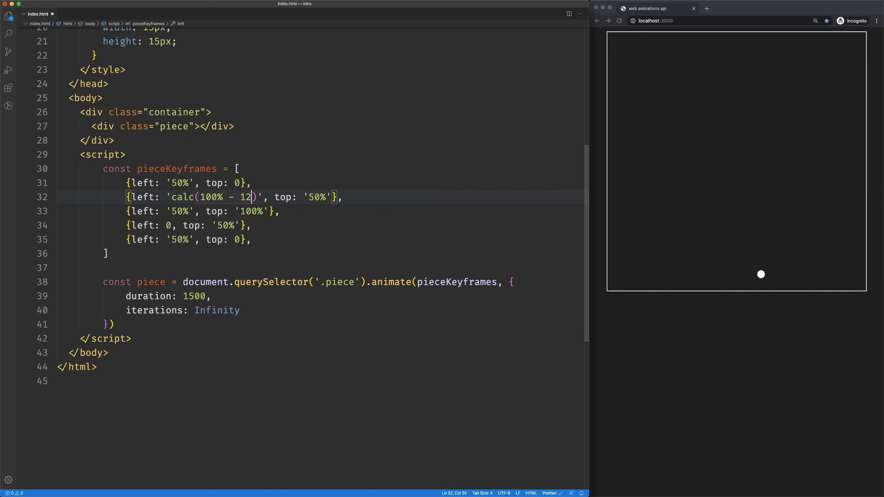
type("px")
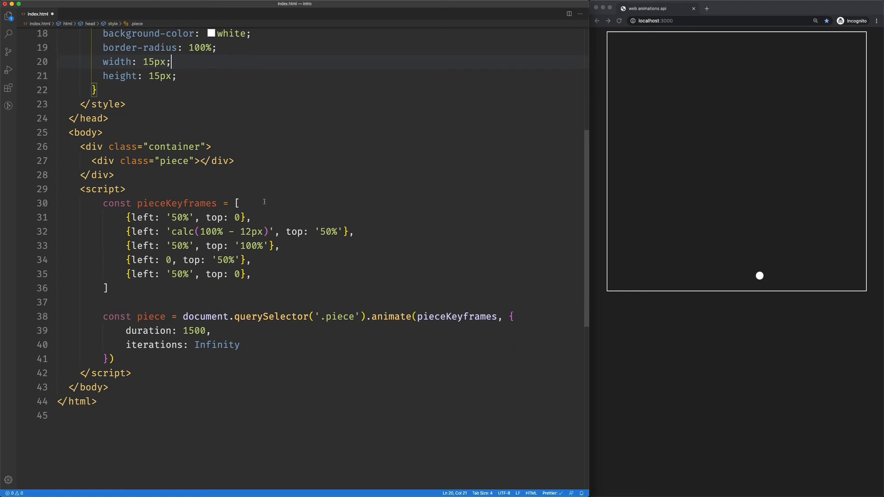
scroll("down", 3)
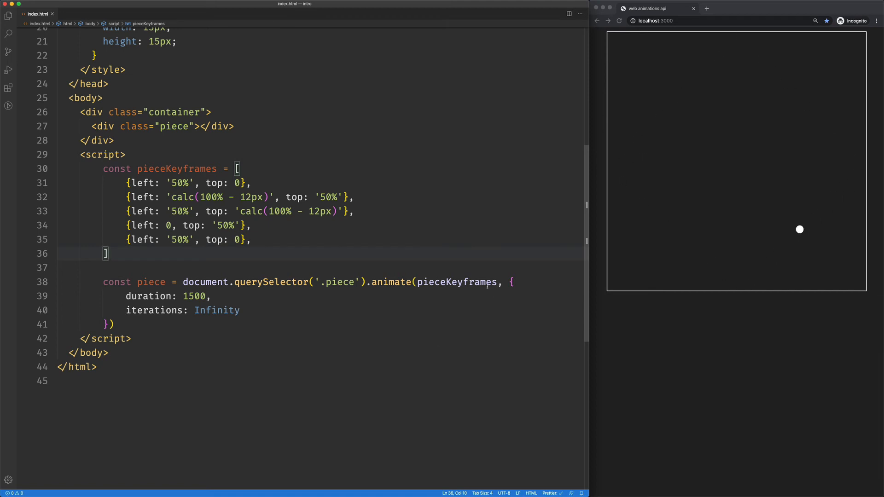
left_click_drag(126, 182, 212, 225)
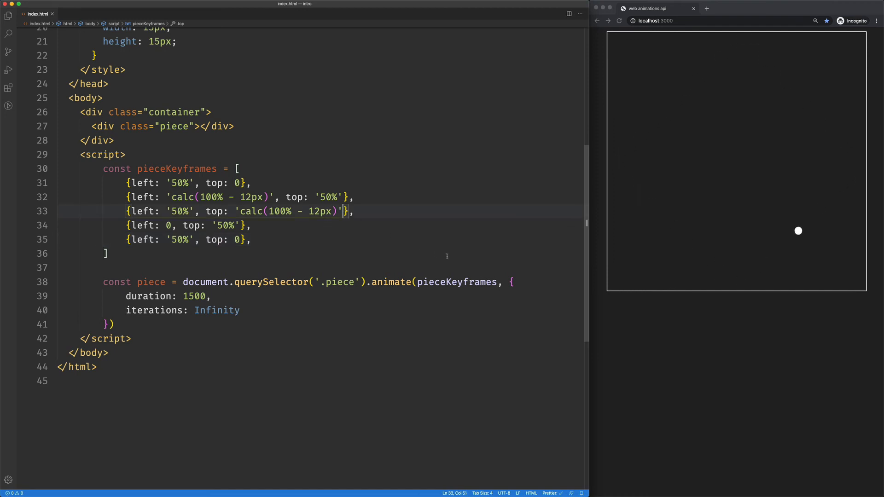
Add offset: 0.2 to the third keyframe at the bottom of the box.
left_click_drag(126, 182, 353, 210)
type(", ")
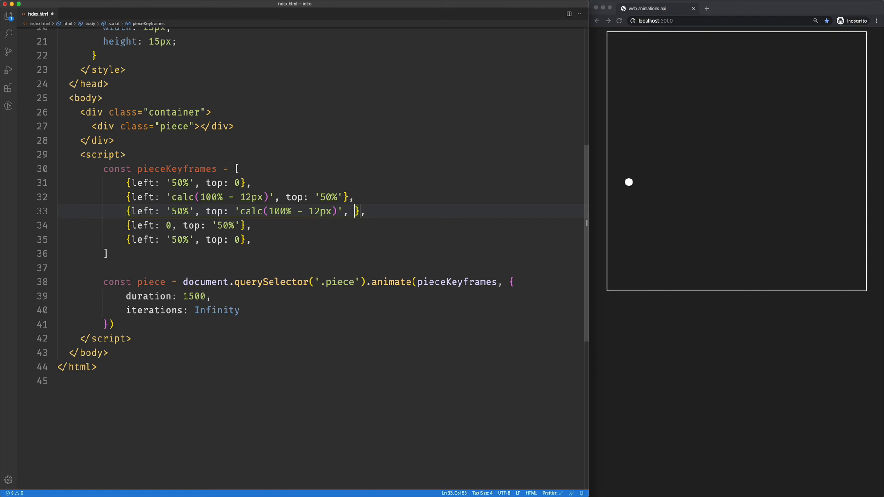
type("offset")
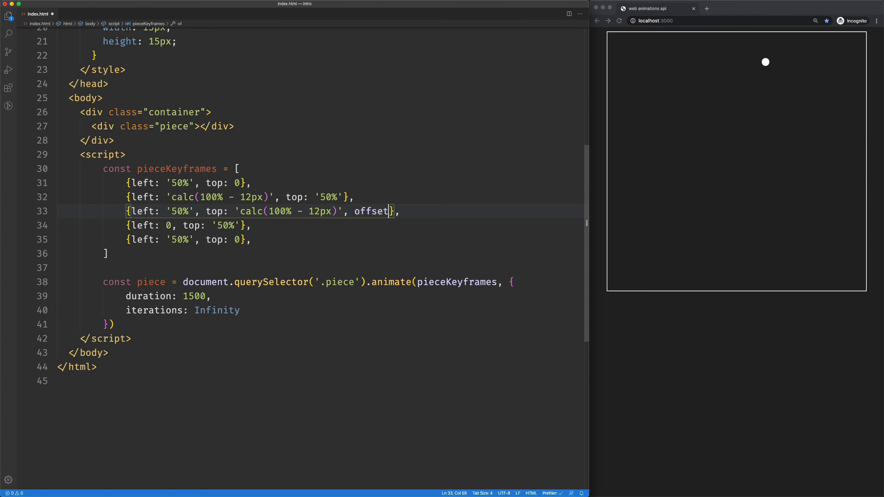
type(": 0.2")
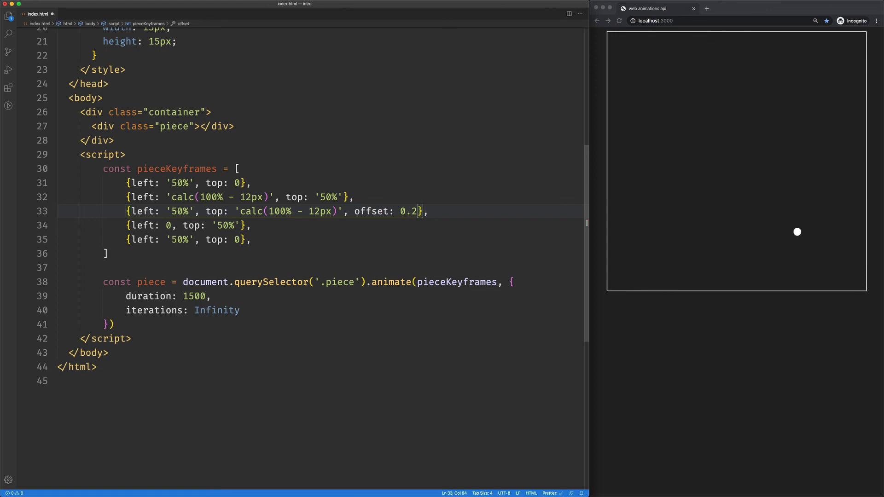